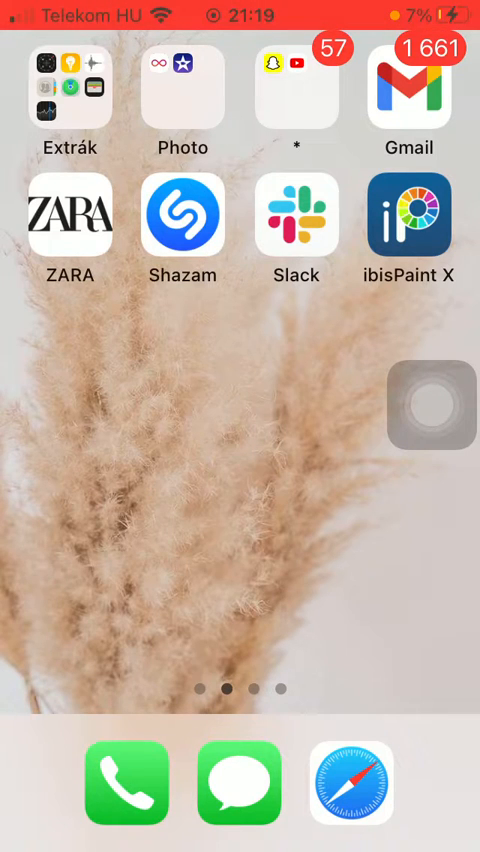
Step: Launch ibisPaint X from the home screen to reach My Gallery's eight artworks
{"action": "left_click", "coordinate": [409, 214]}
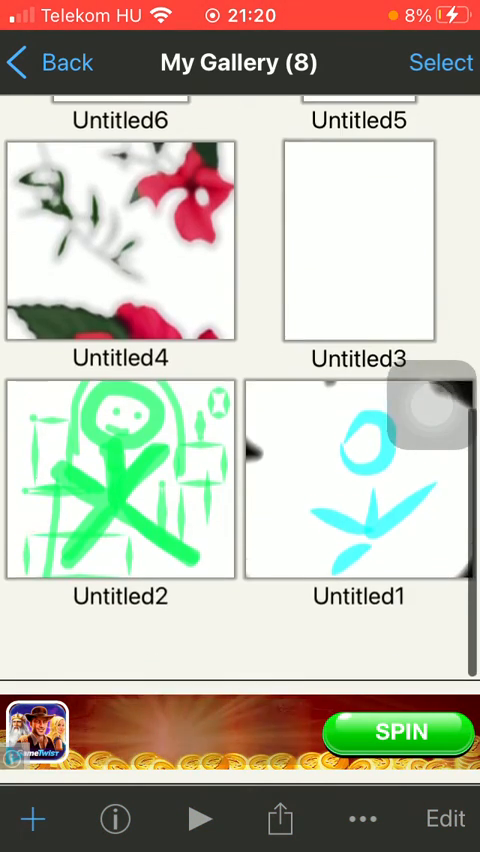
Step: Scroll the gallery and preview the Untitled4 flower artwork (drawing time 0:09)
{"action": "scroll", "scroll_direction": "down", "scroll_amount": 3}
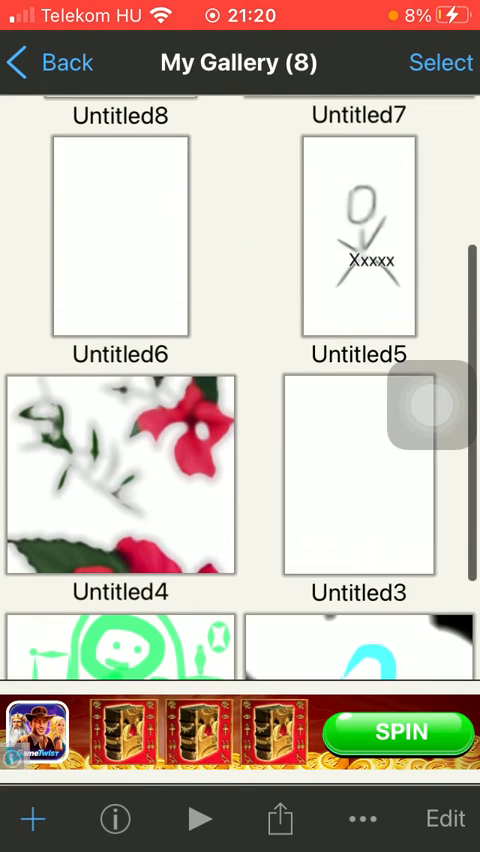
{"action": "left_click", "coordinate": [123, 470]}
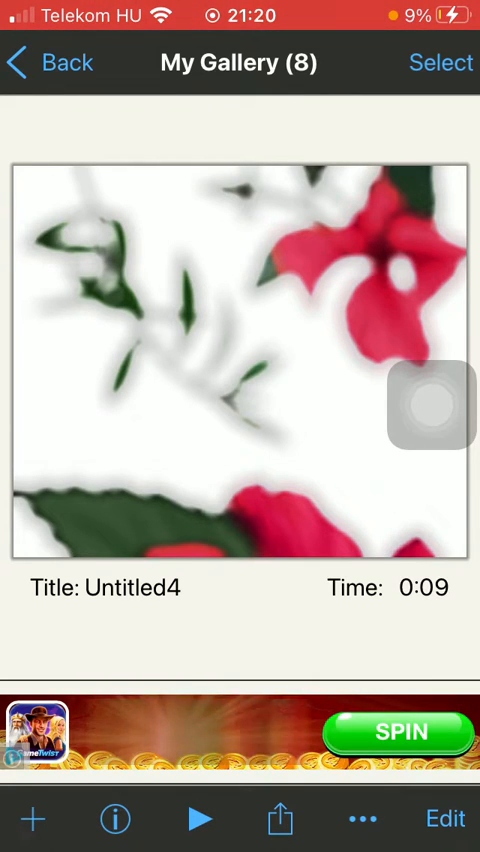
Step: Delete Untitled4 via the '...' menu and confirm in the dialog
{"action": "left_click", "coordinate": [361, 819]}
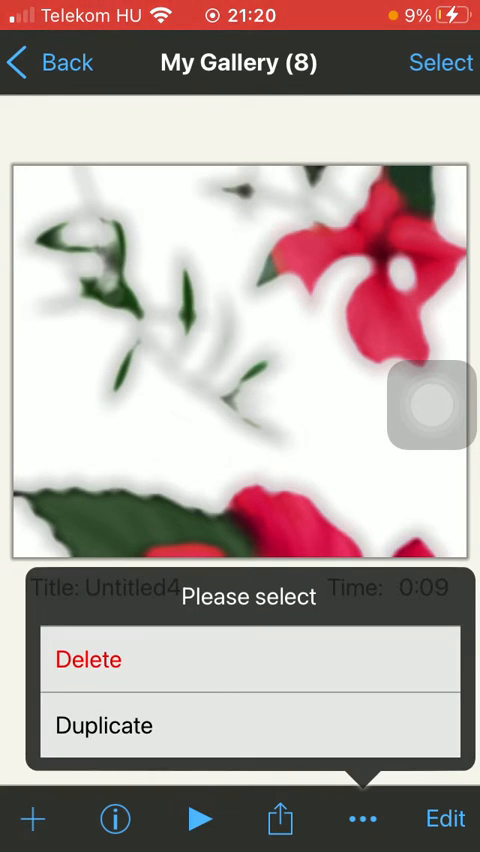
{"action": "left_click", "coordinate": [88, 659]}
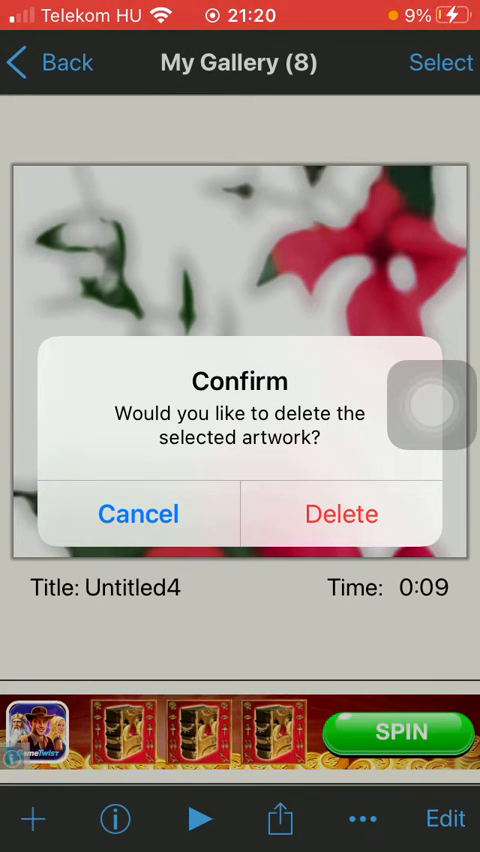
{"action": "left_click", "coordinate": [341, 514]}
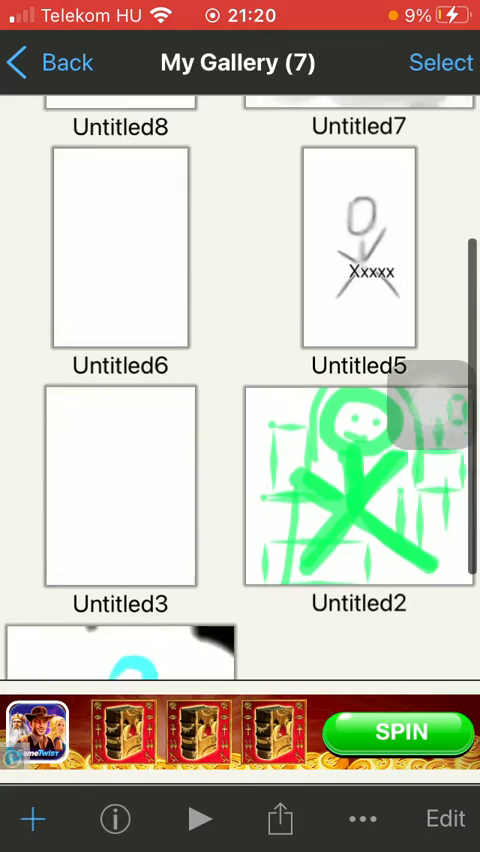
{"action": "scroll", "scroll_direction": "down", "scroll_amount": 3}
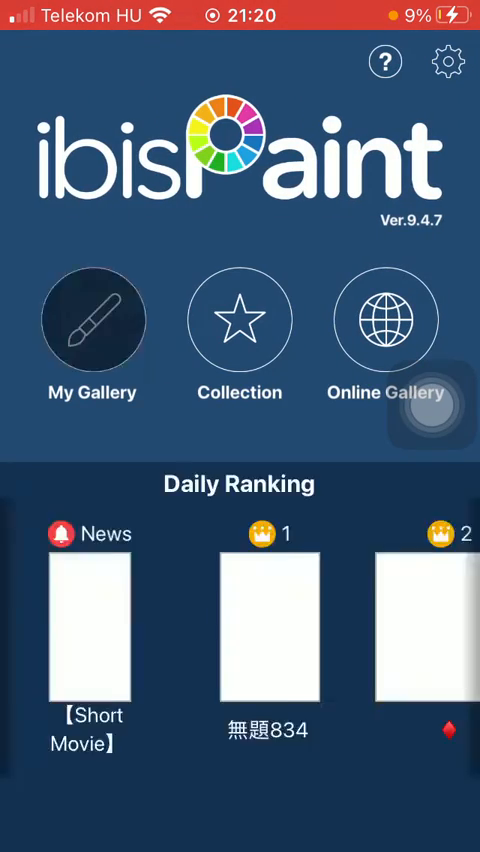
{"action": "left_click", "coordinate": [93, 318]}
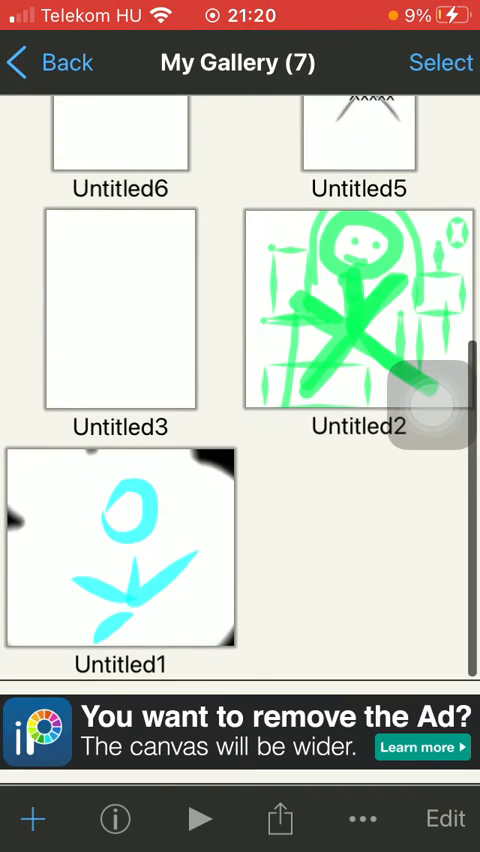